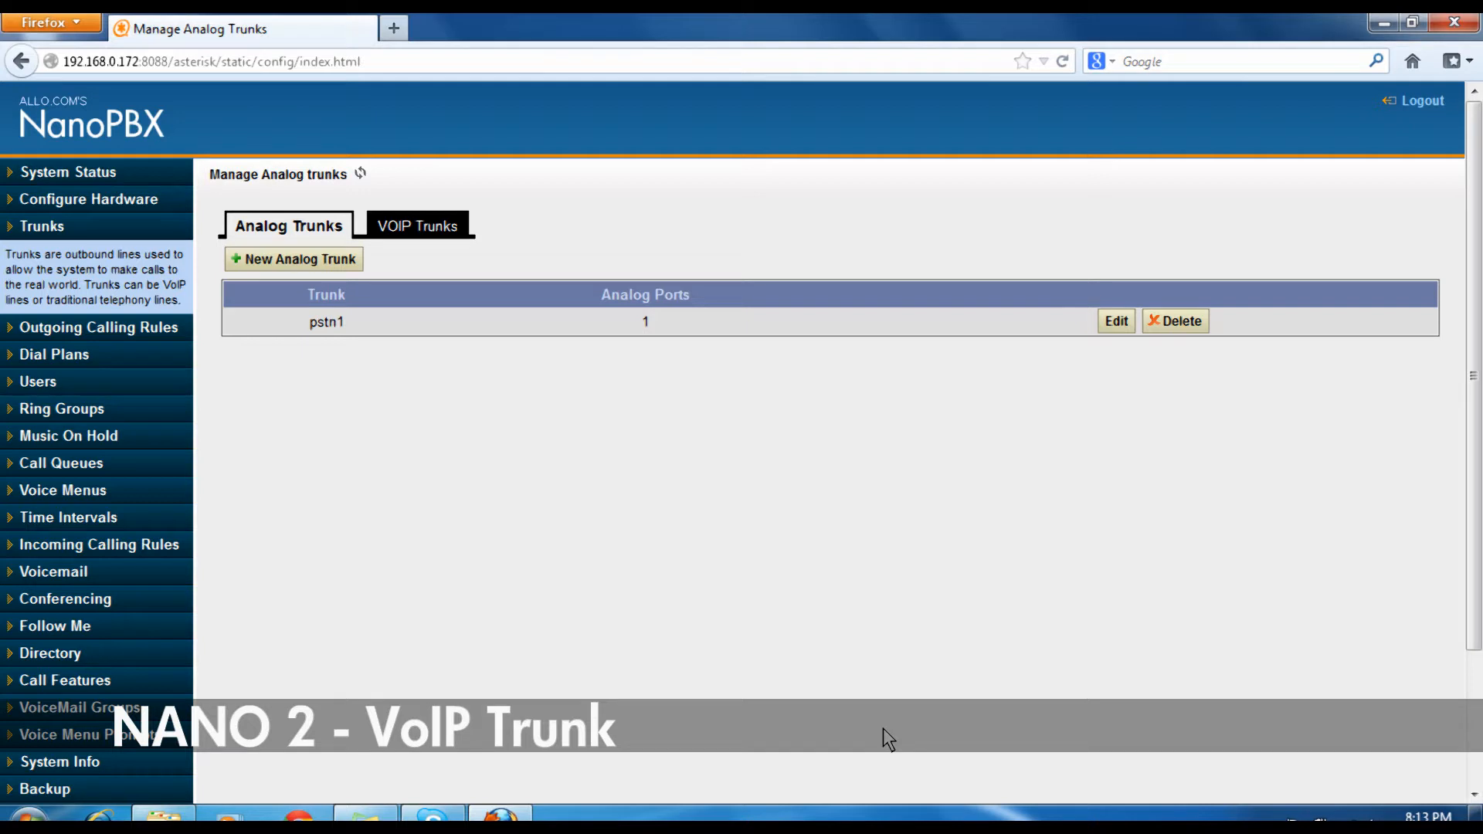
mouse_move(492, 357)
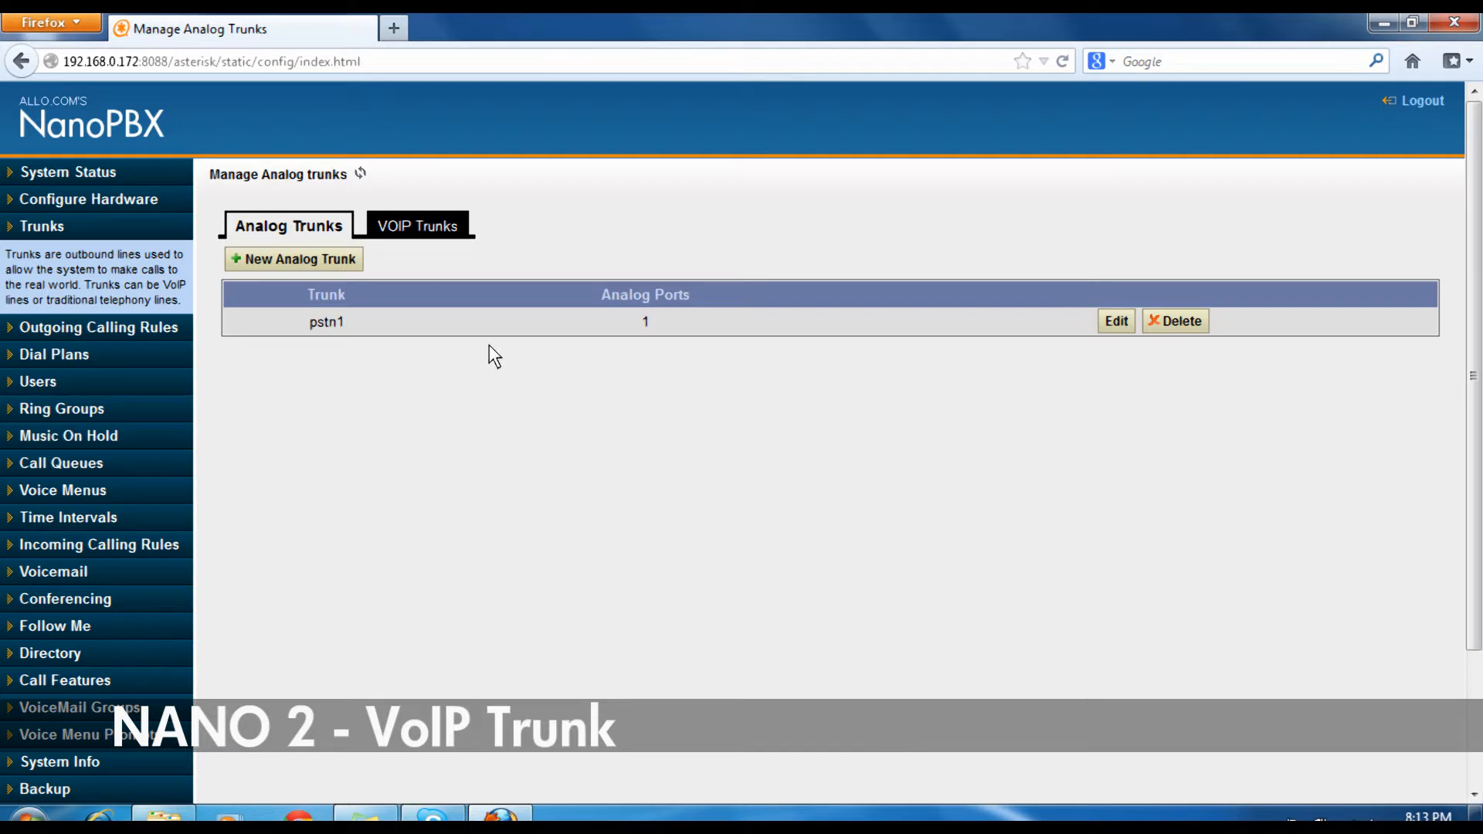
- From the VOIP Trunks tab, start a new SIP trunk to bring up the blank Create New SIP trunk form
left_click(417, 224)
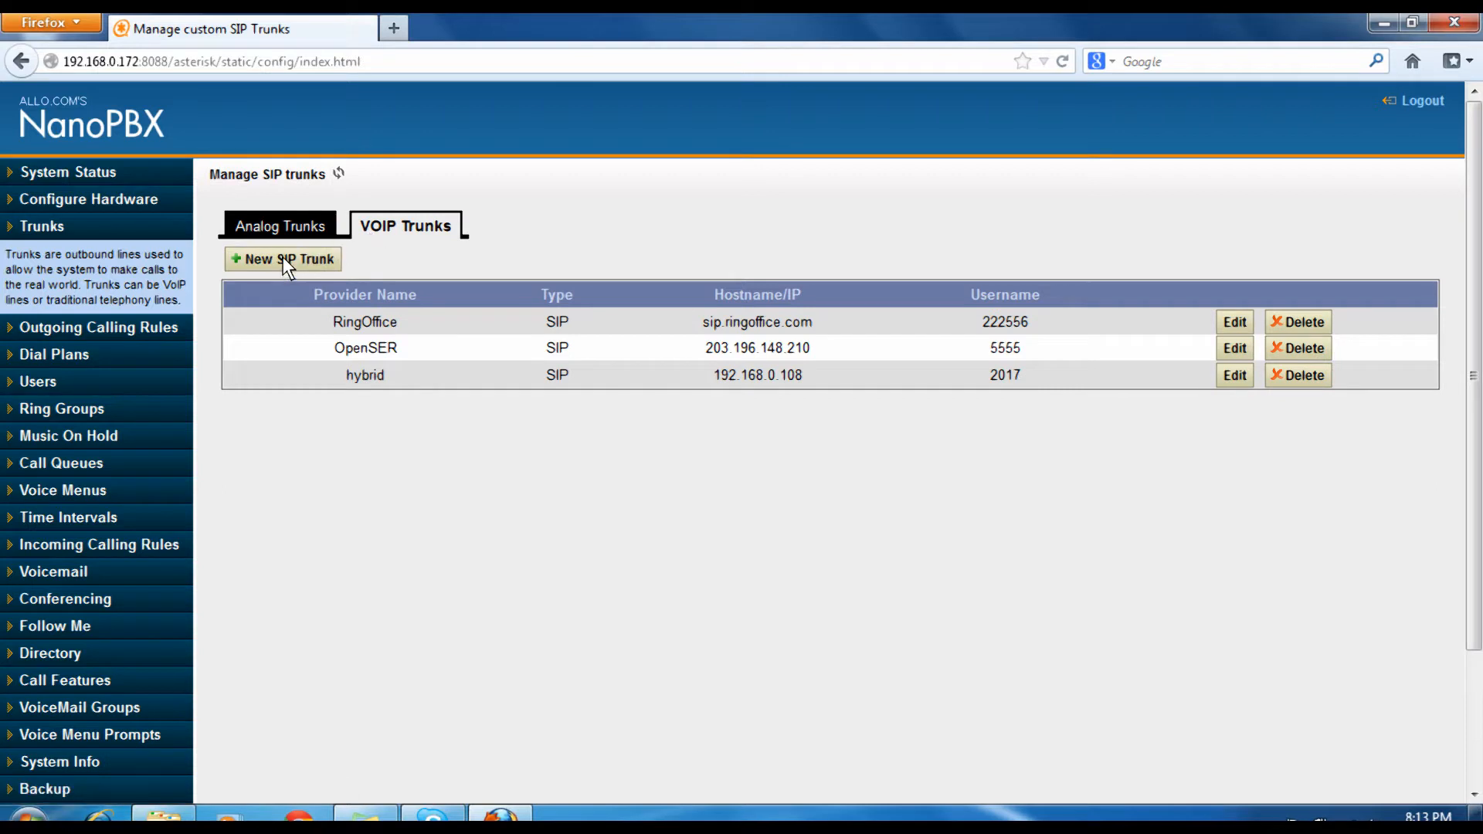
left_click(282, 259)
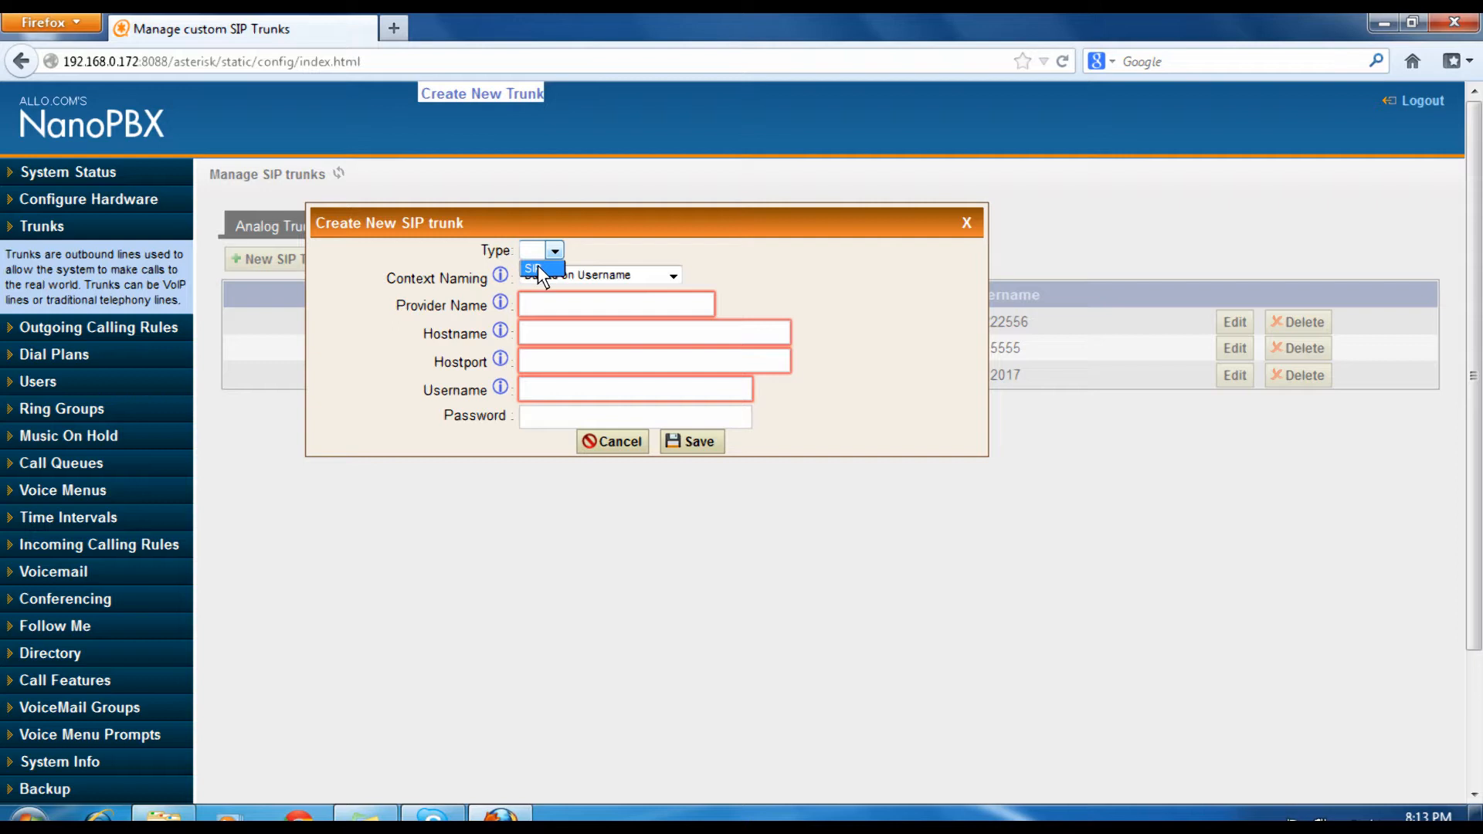
- Choose SIP as the trunk type and keep Context Naming as Based on Username
left_click(672, 275)
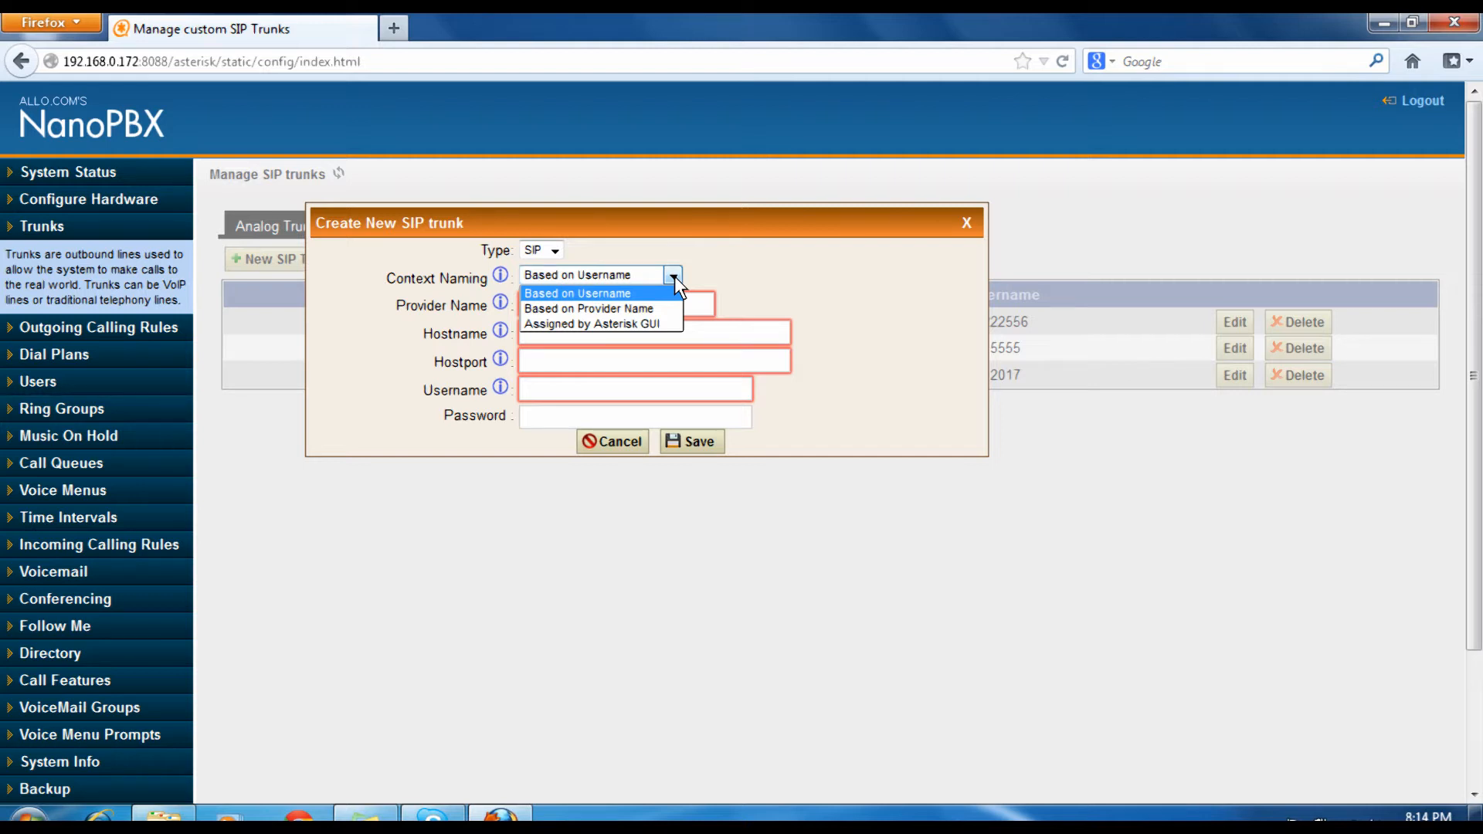
left_click(577, 293)
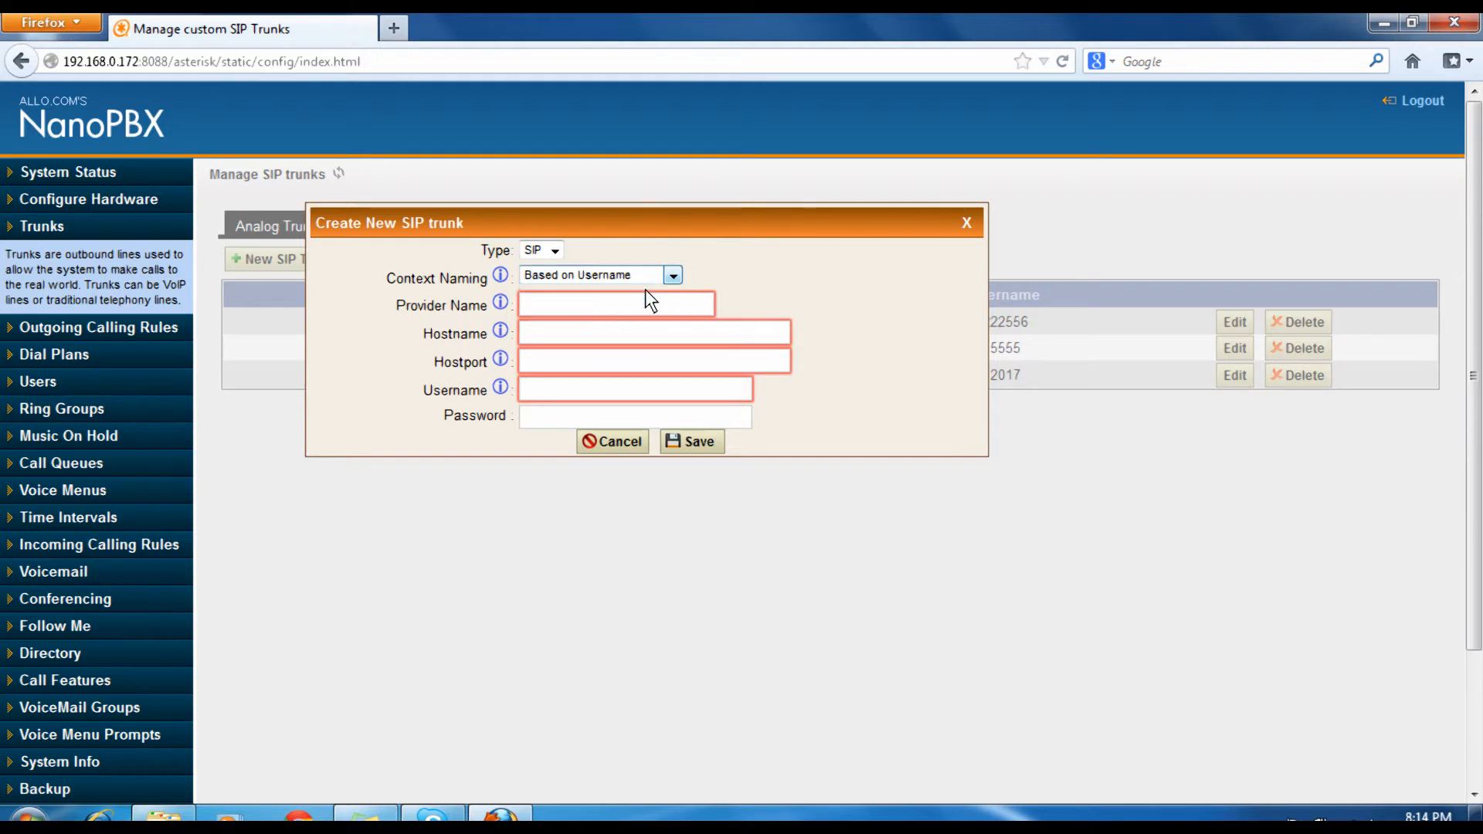
left_click(691, 441)
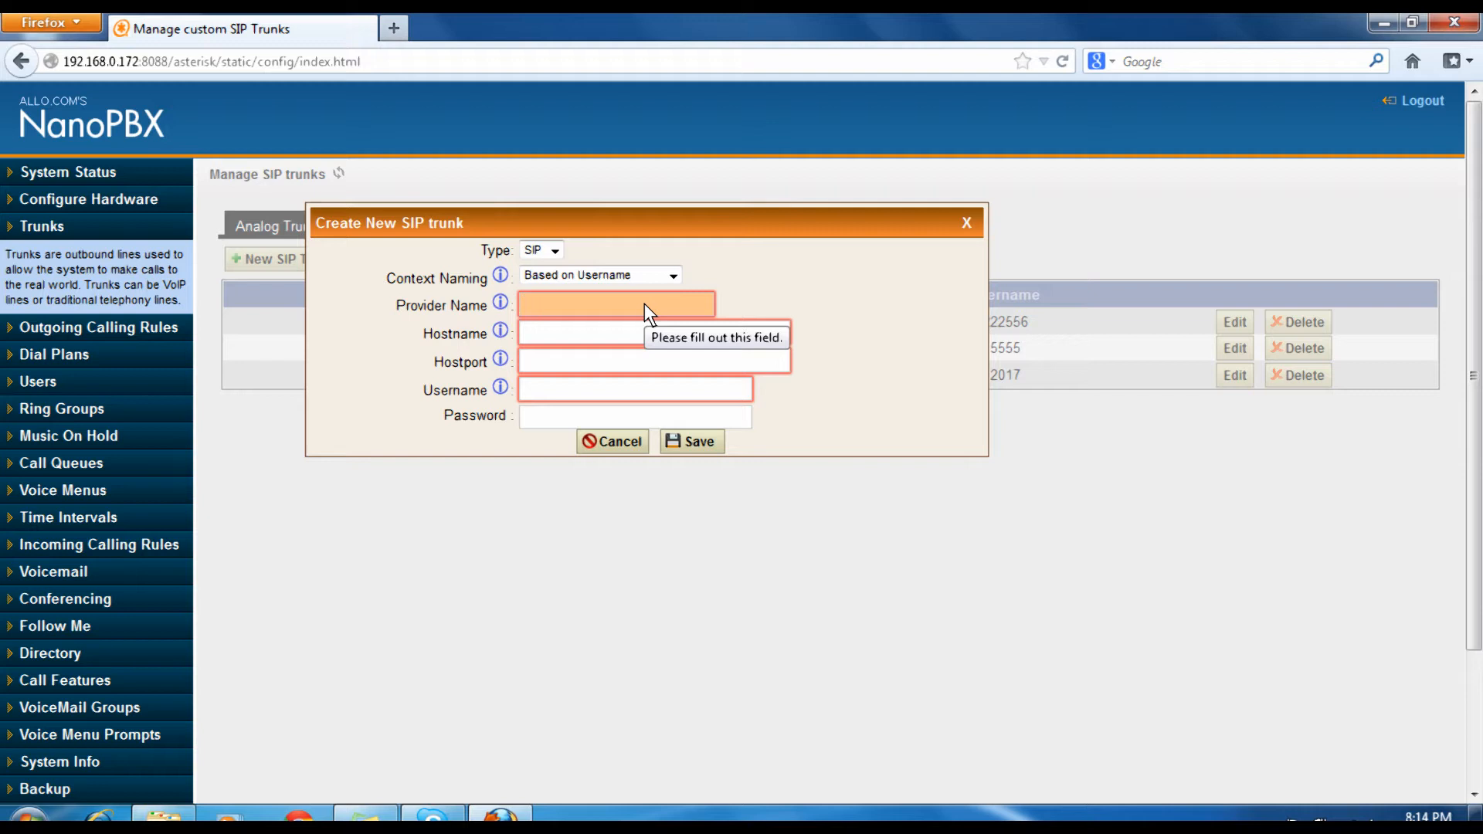
- Enter provider name broadvoice, hostname sip.broadvoice.com and host port 5060
type("broadvoice")
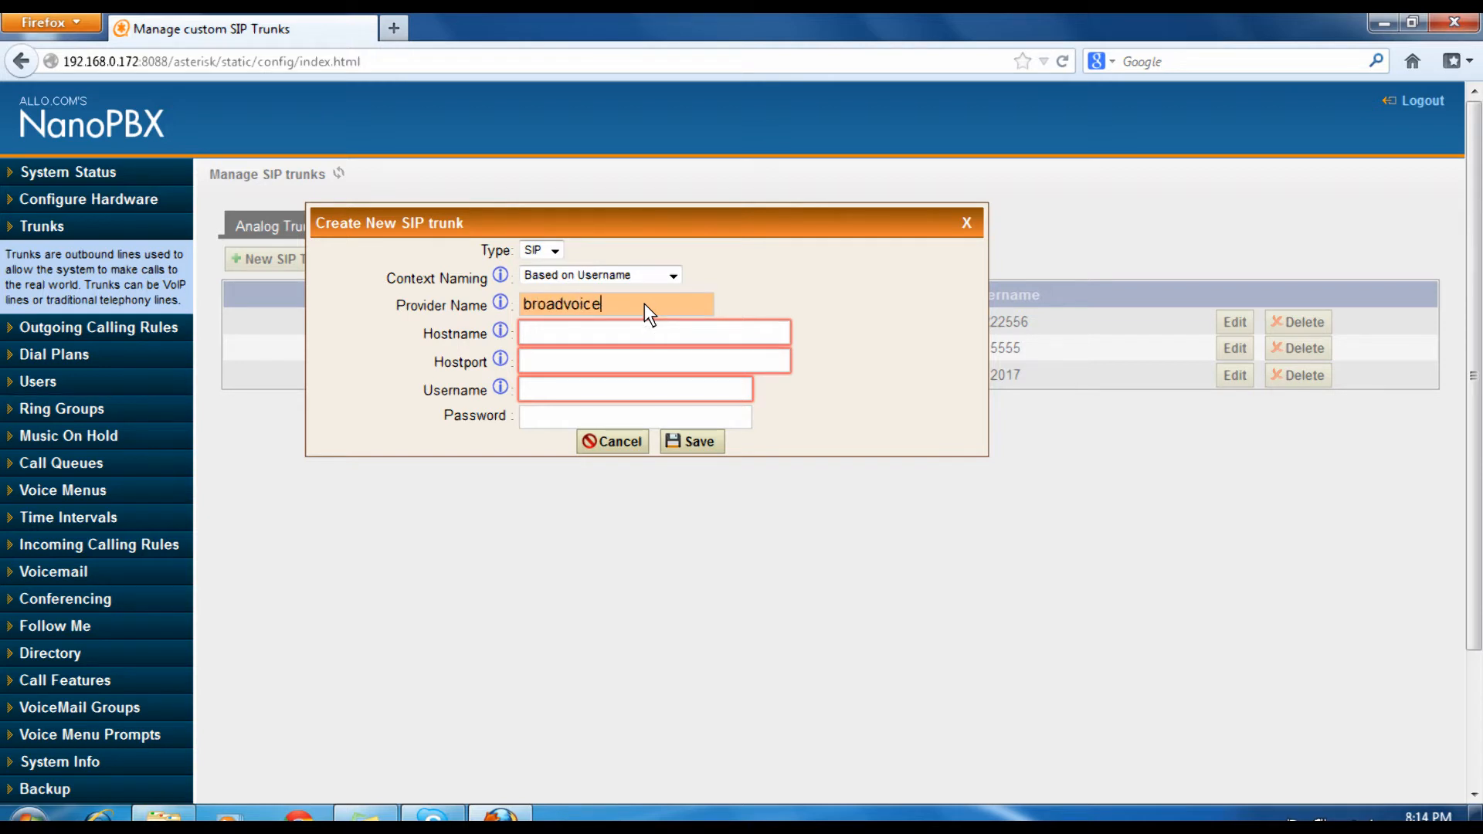
left_click(654, 333)
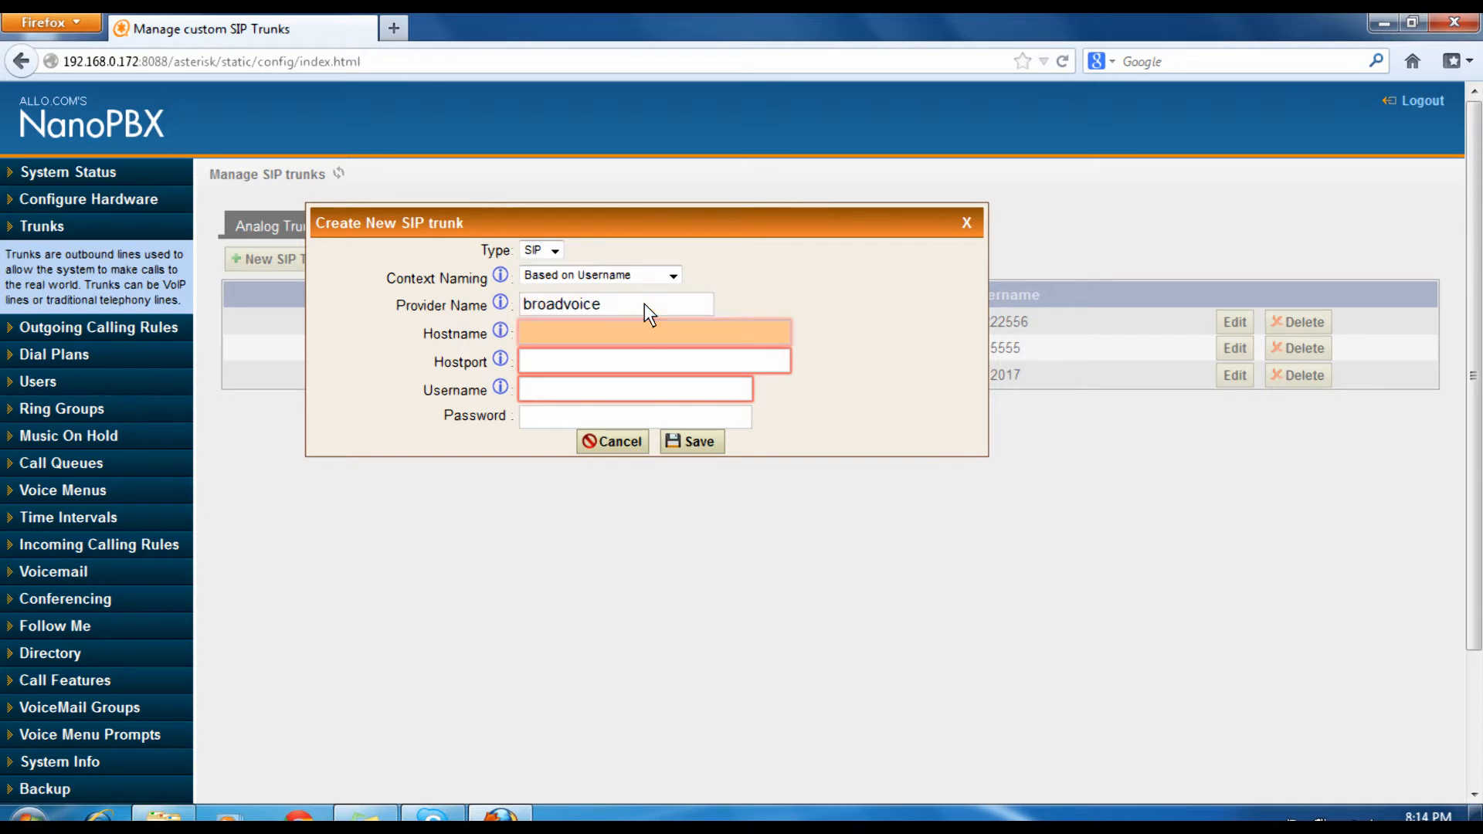
type("50")
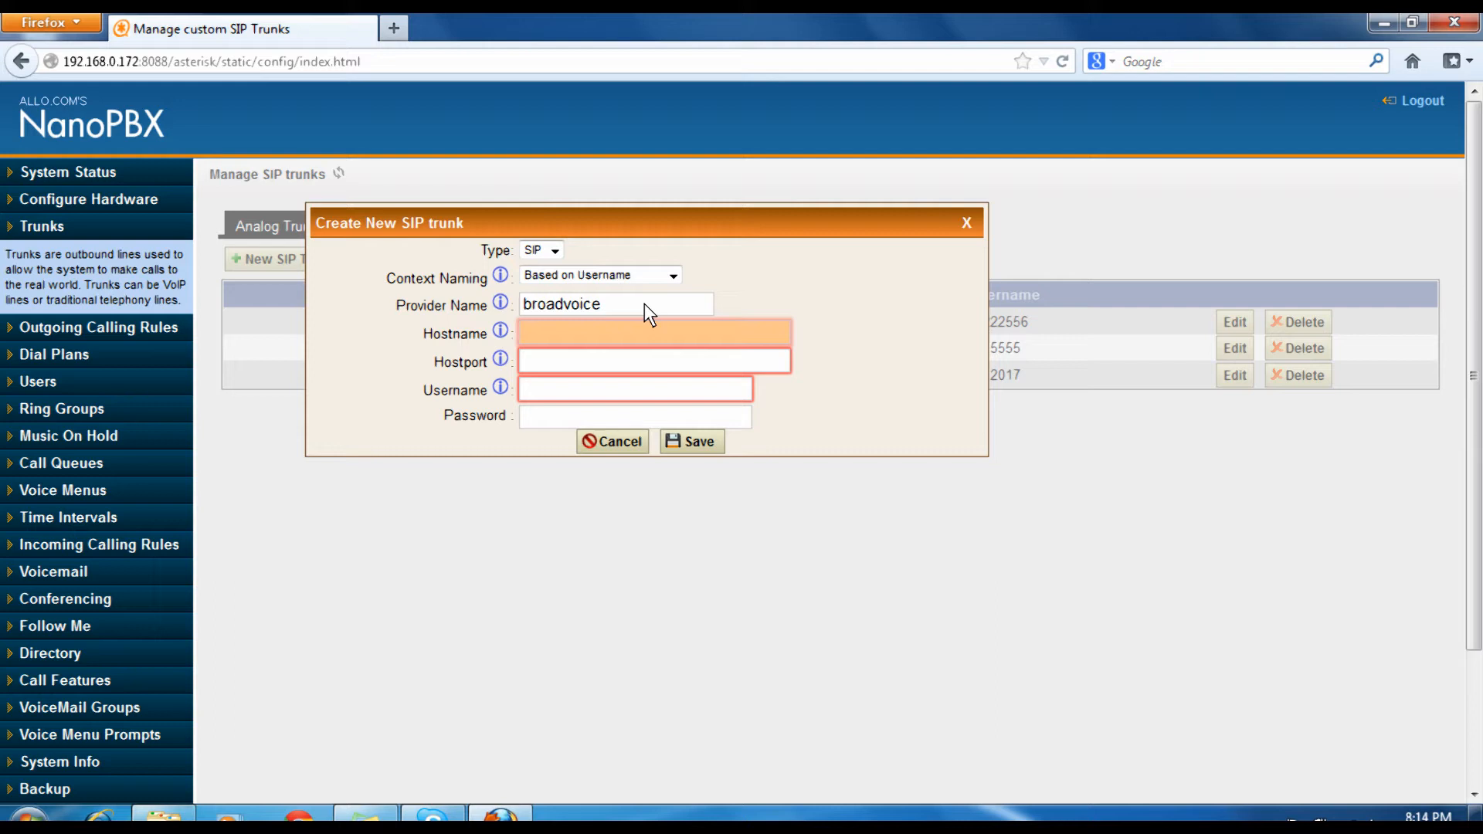
type("sip")
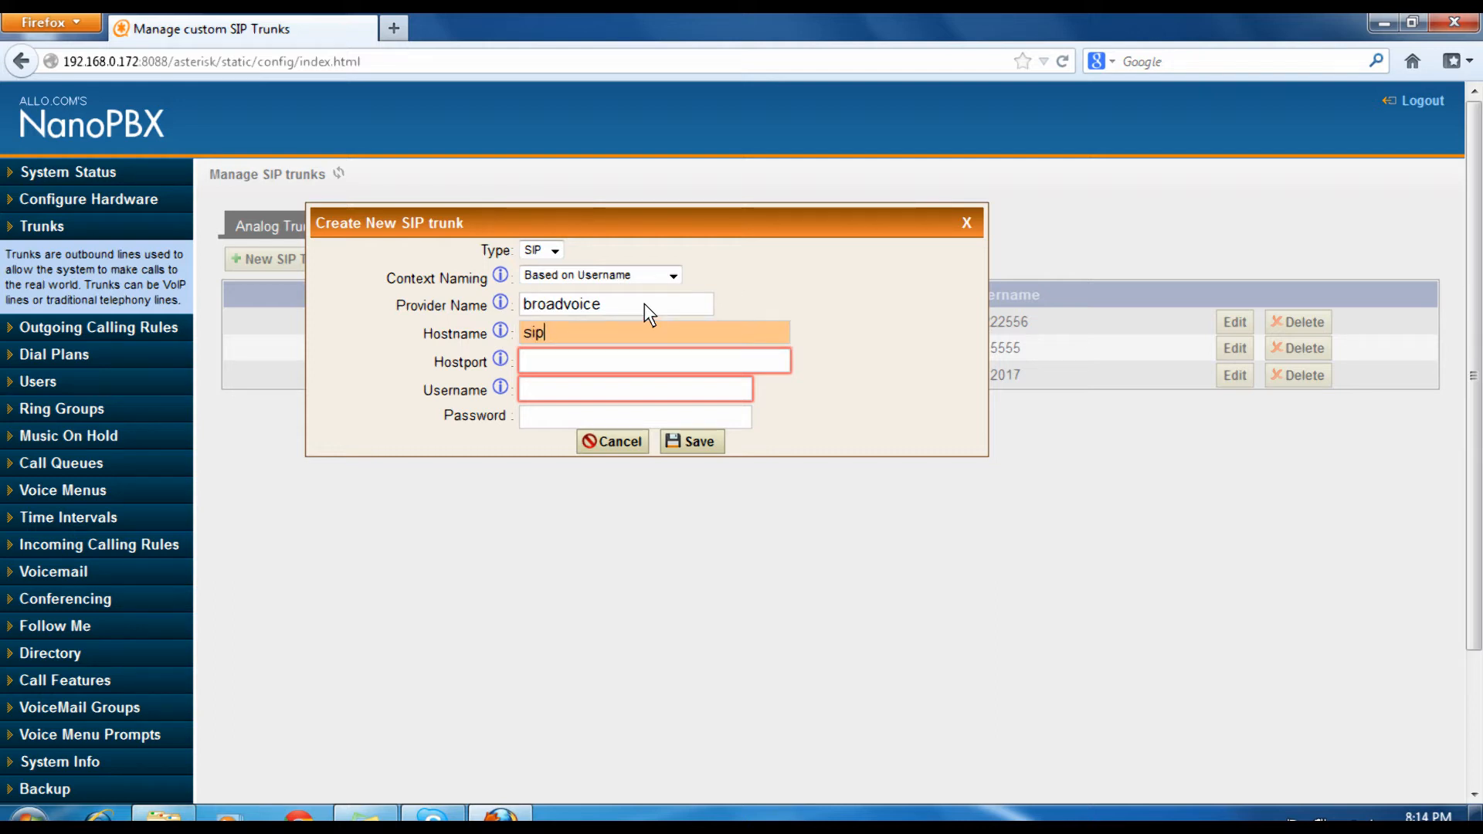
type(".broadvo")
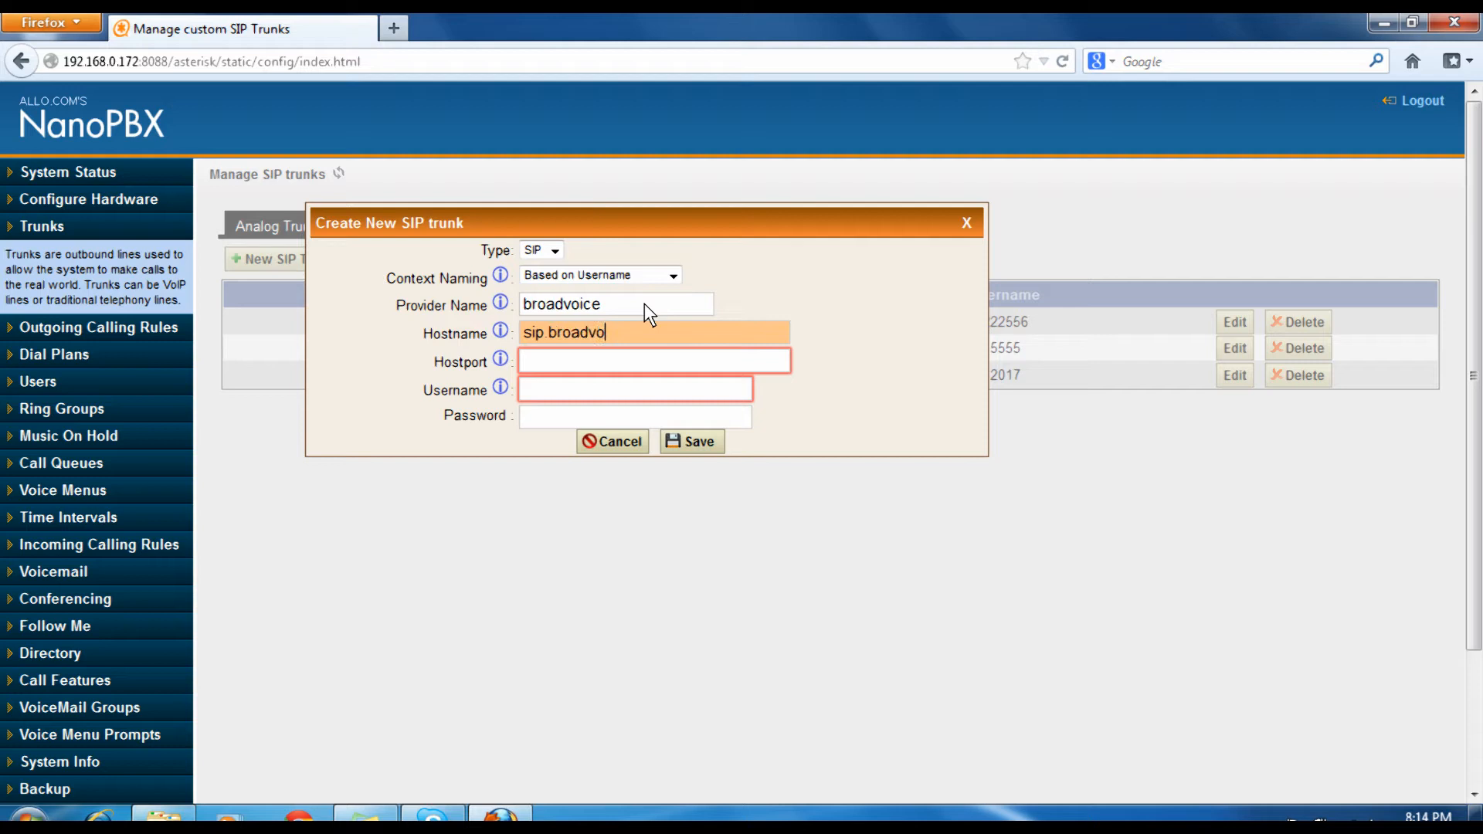
type("ice.com")
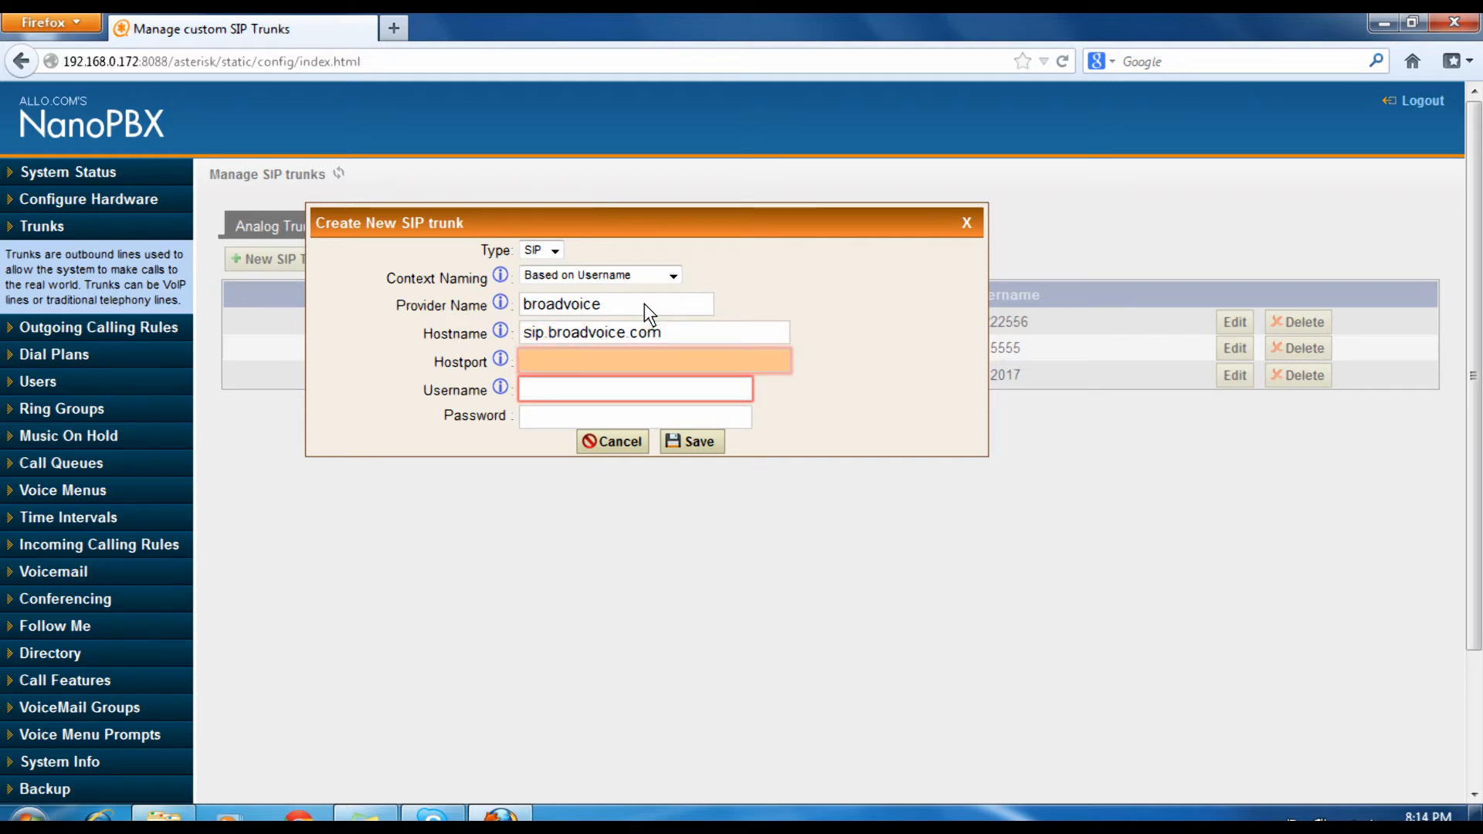
type("5060")
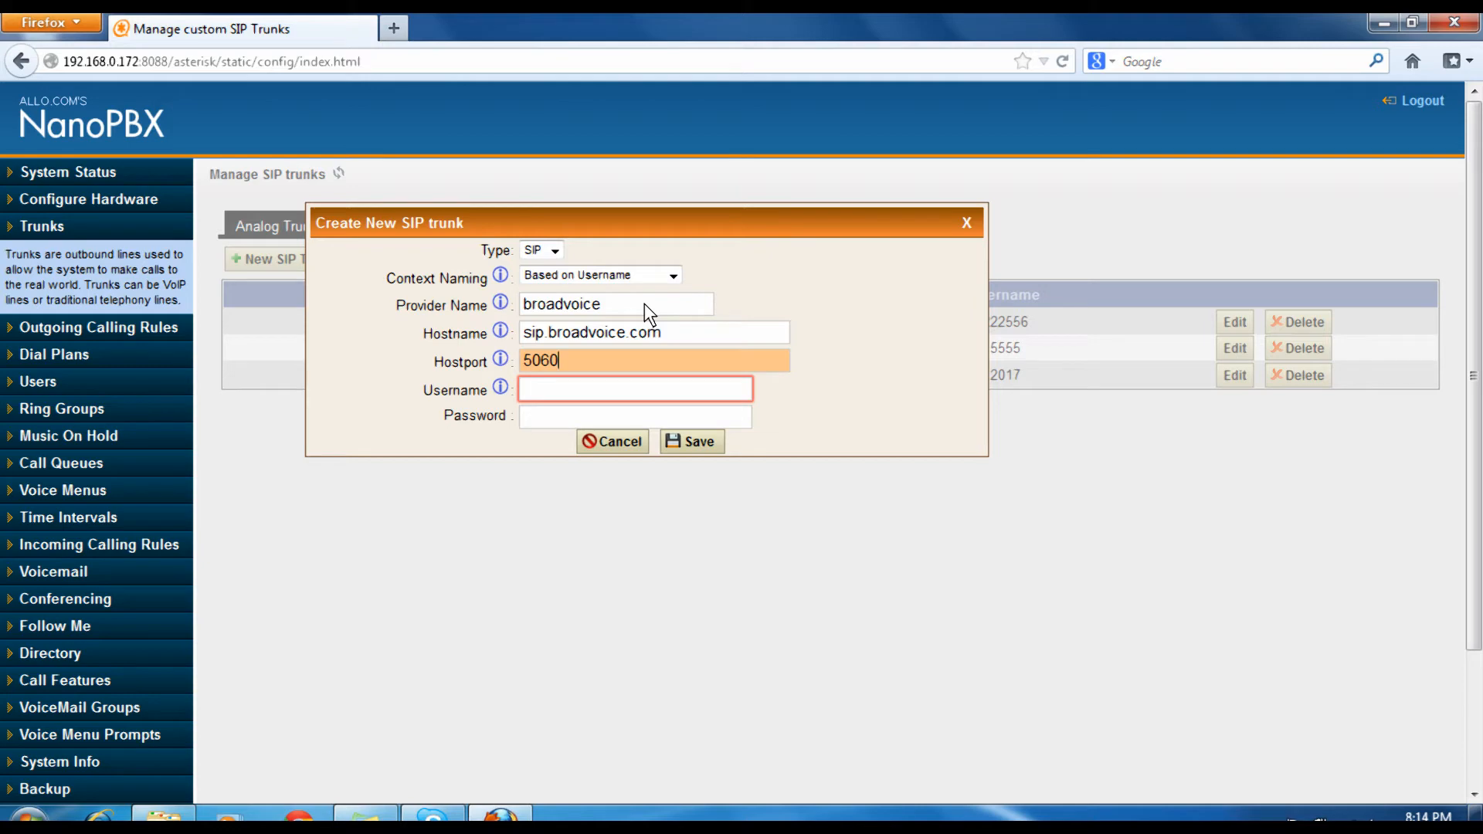
- Fill in the trunk's username and password
left_click(634, 388)
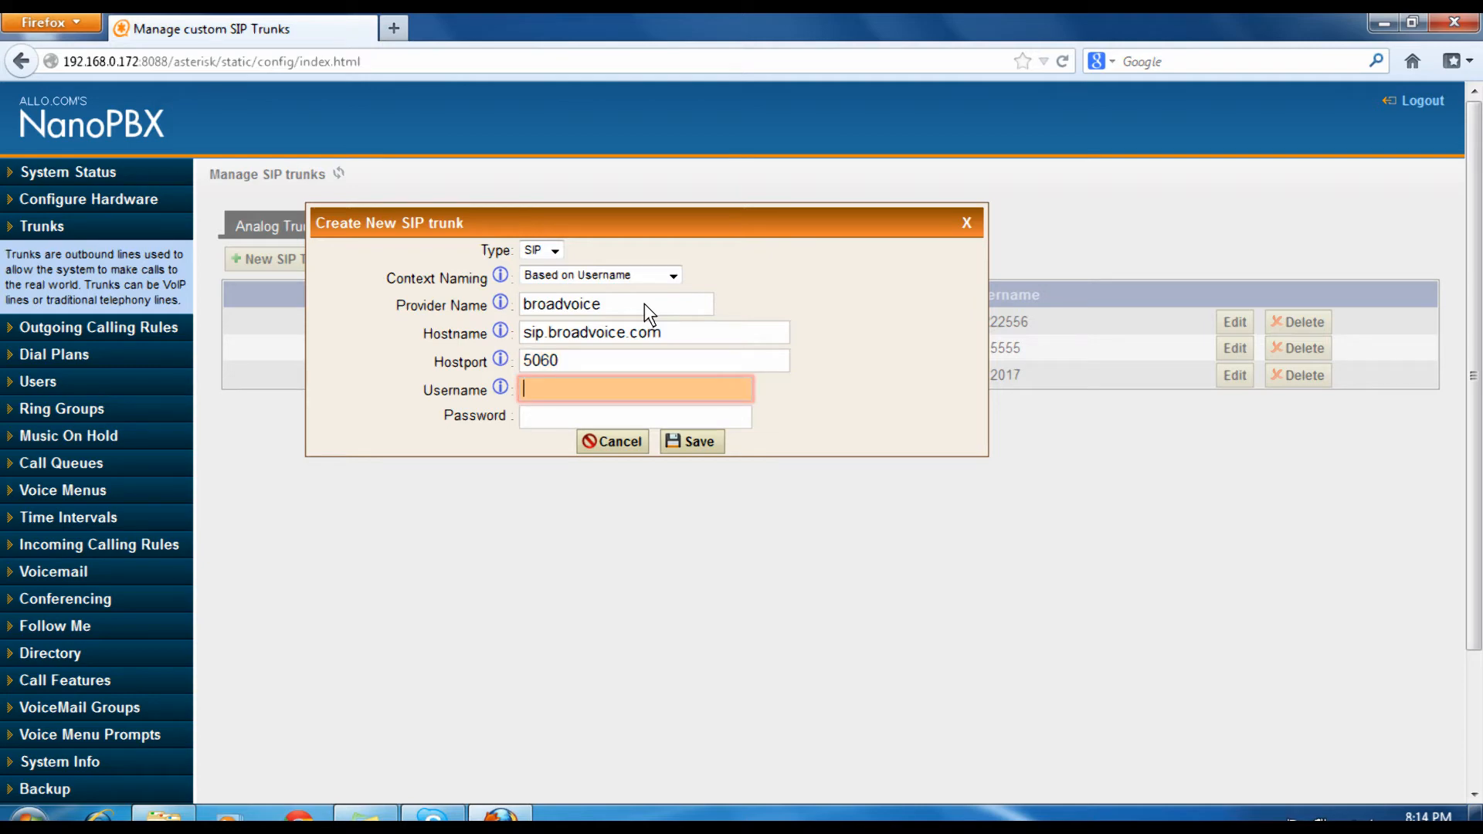
type("username")
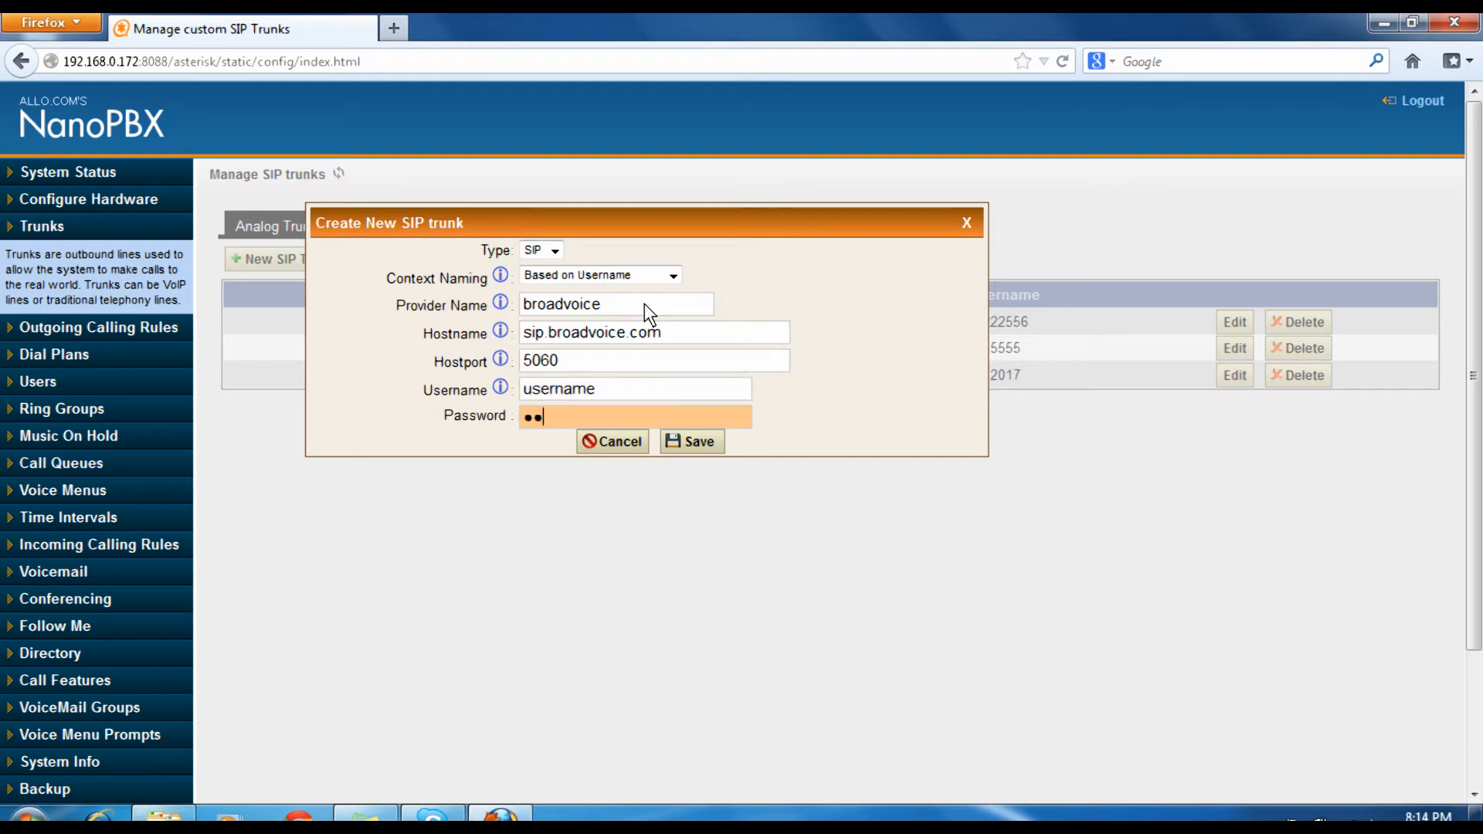
type("password")
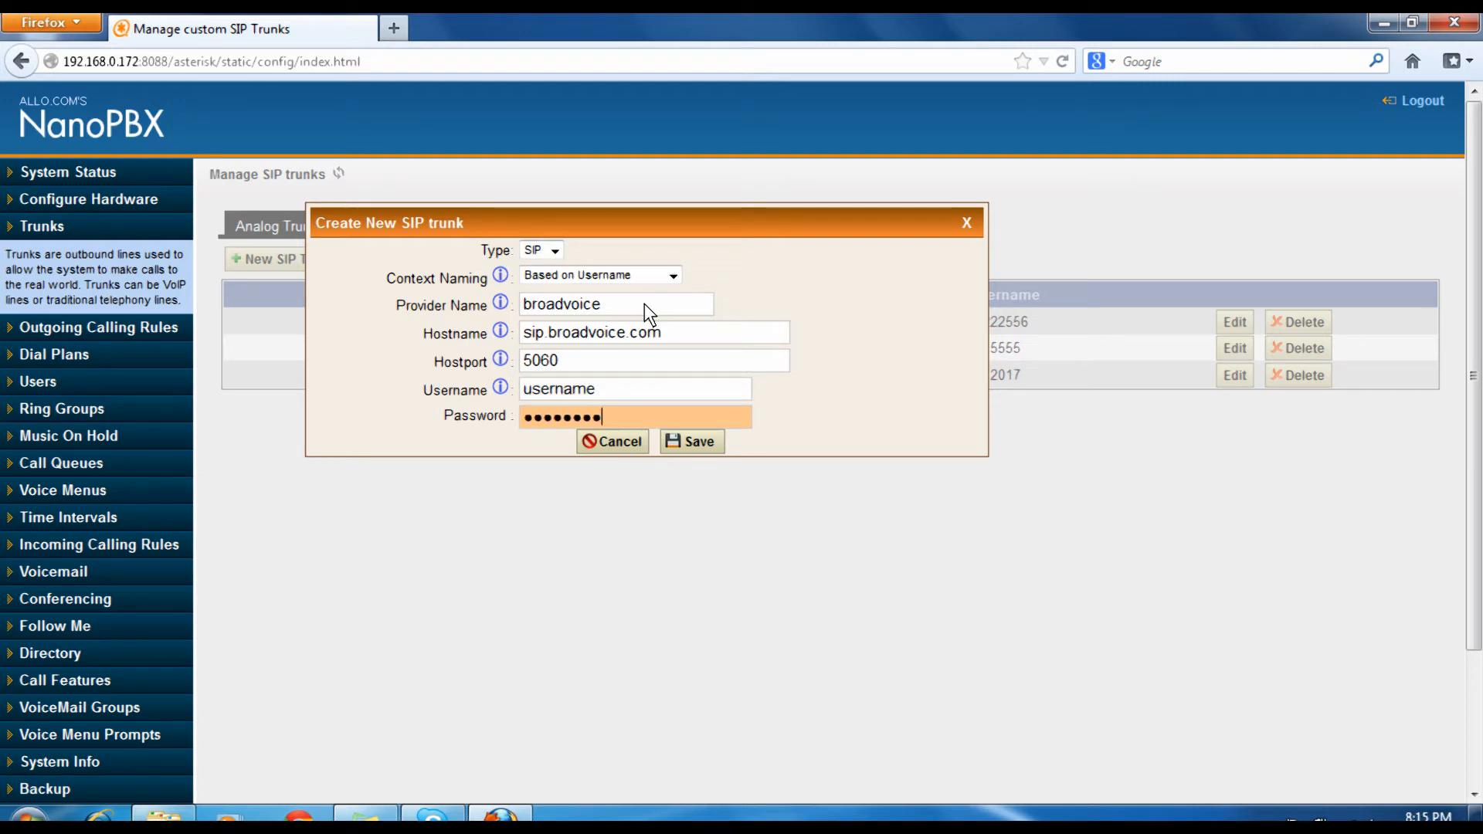
mouse_move(692, 449)
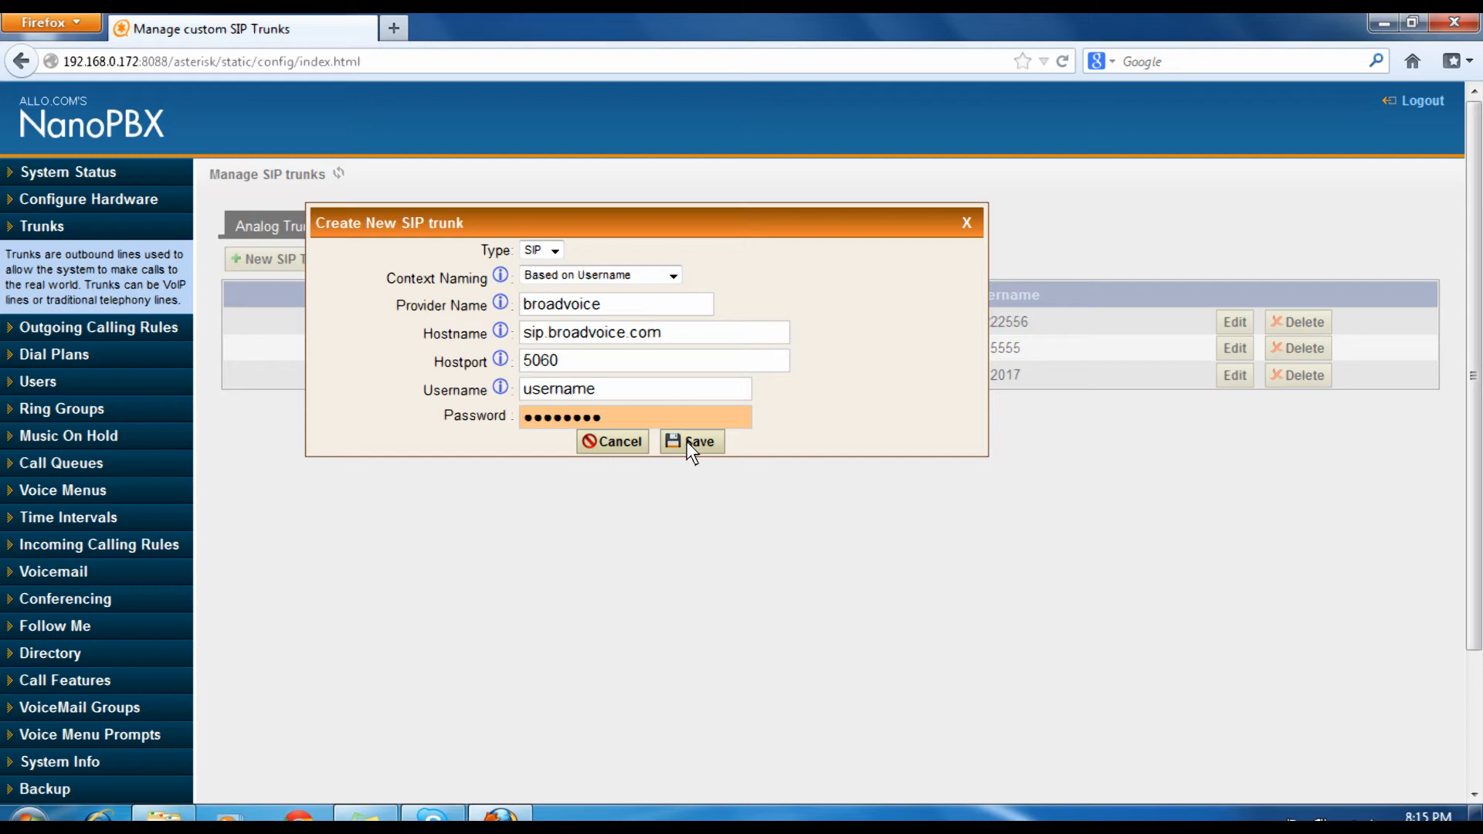
- Save the broadvoice trunk so it appears in the list with host sip.broadvoice.com
left_click(691, 442)
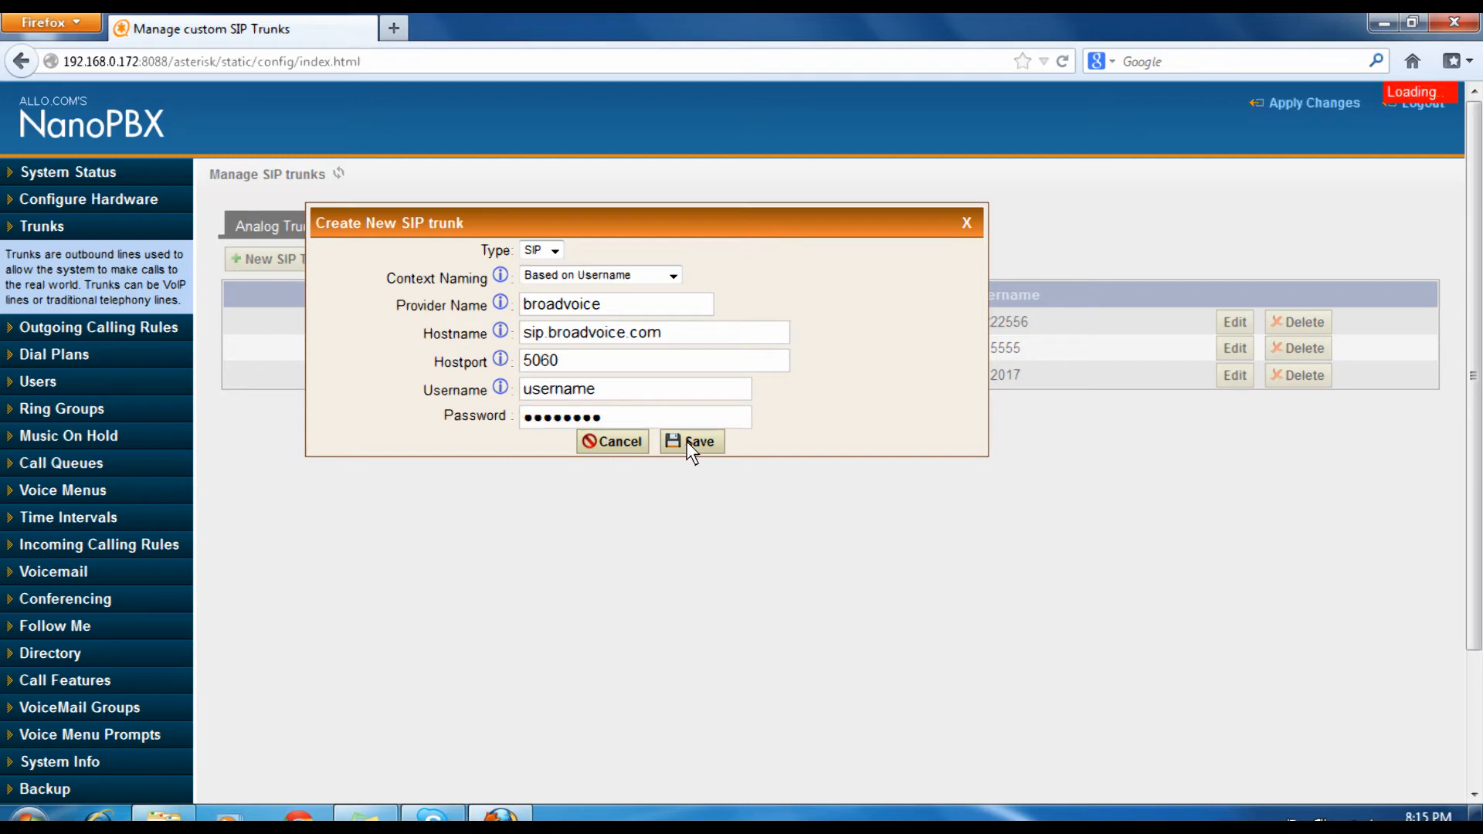
left_click(692, 448)
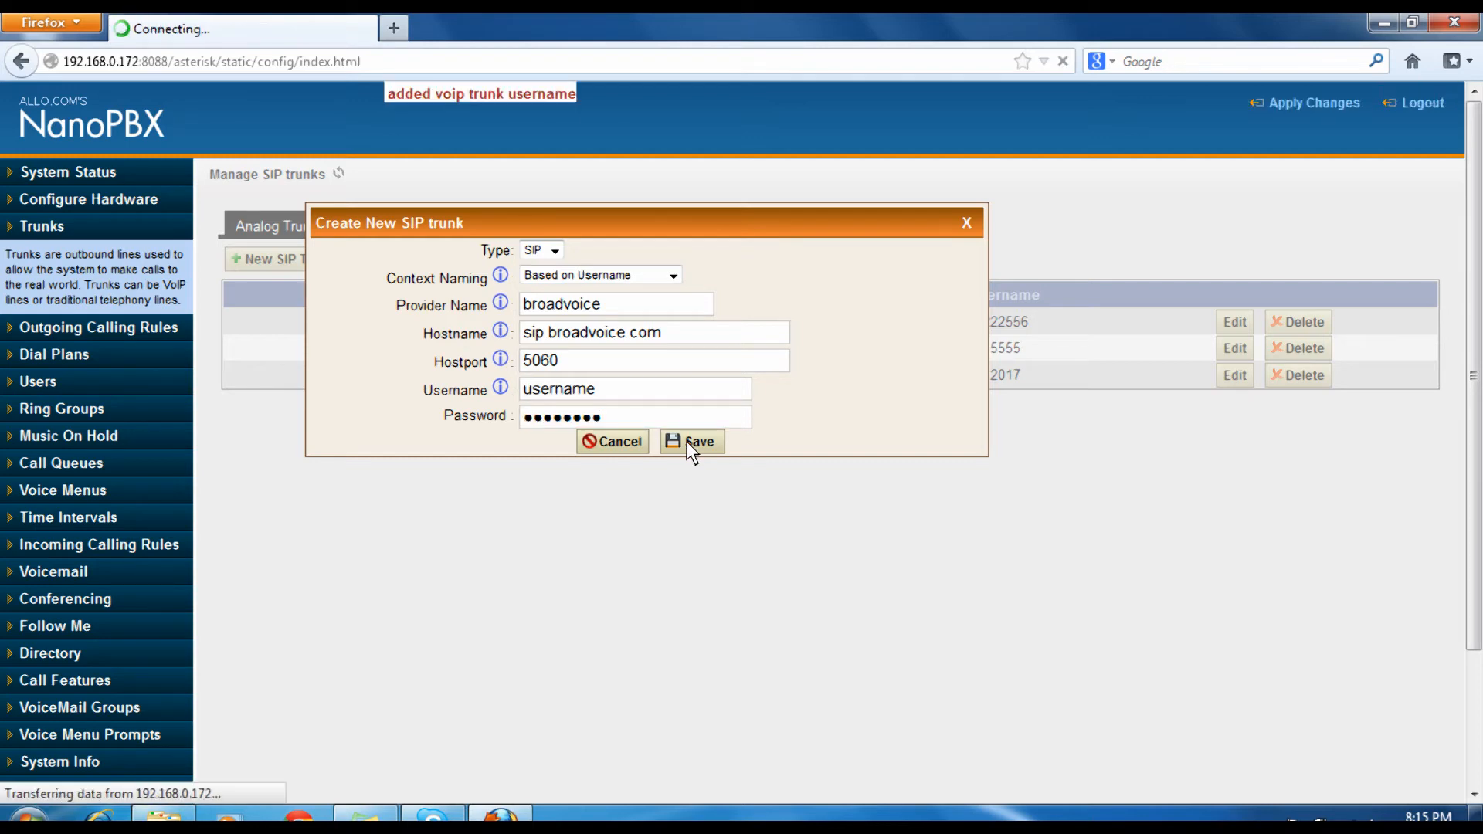
left_click(691, 442)
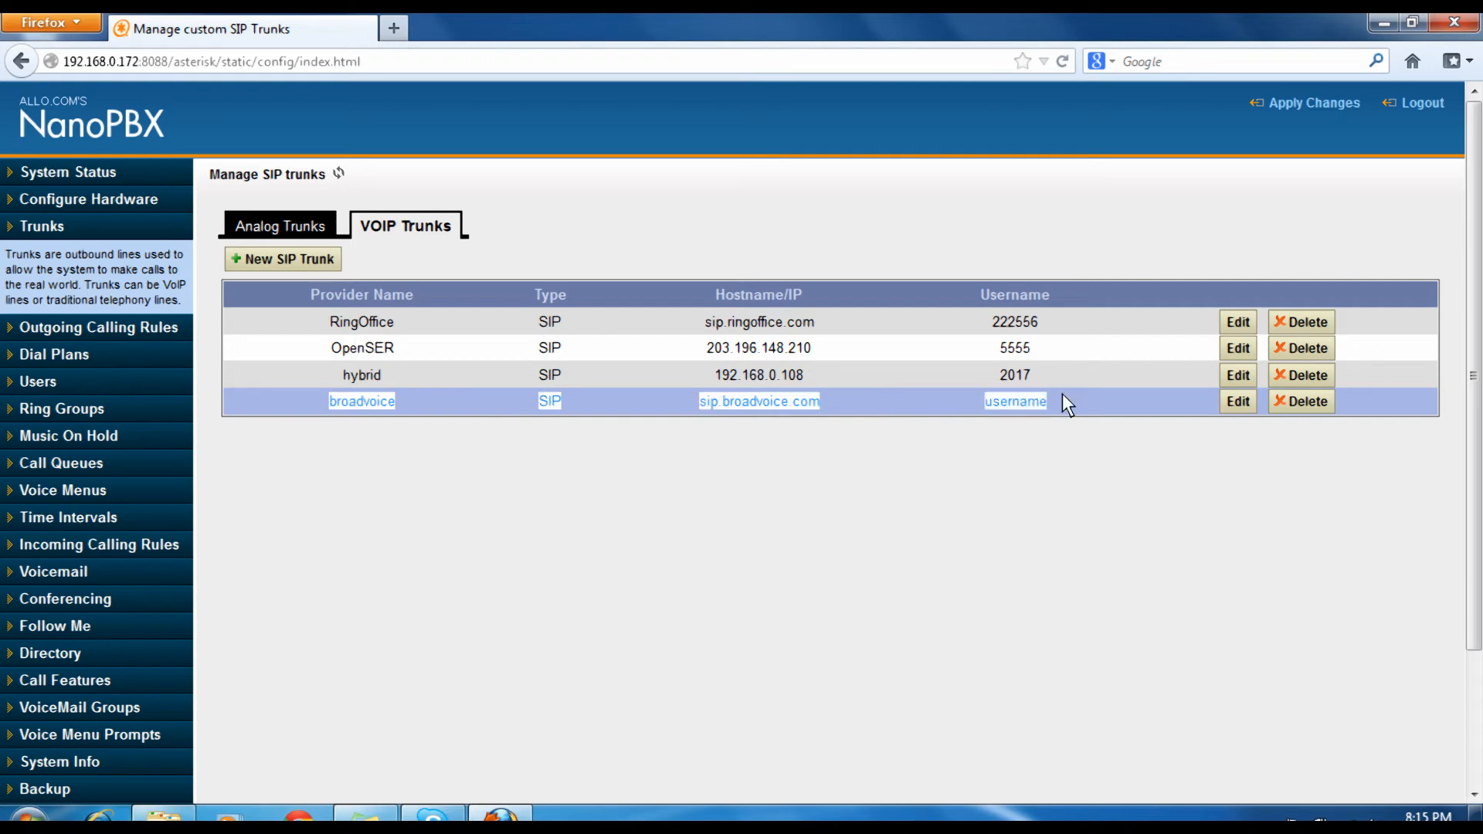
mouse_move(1112, 402)
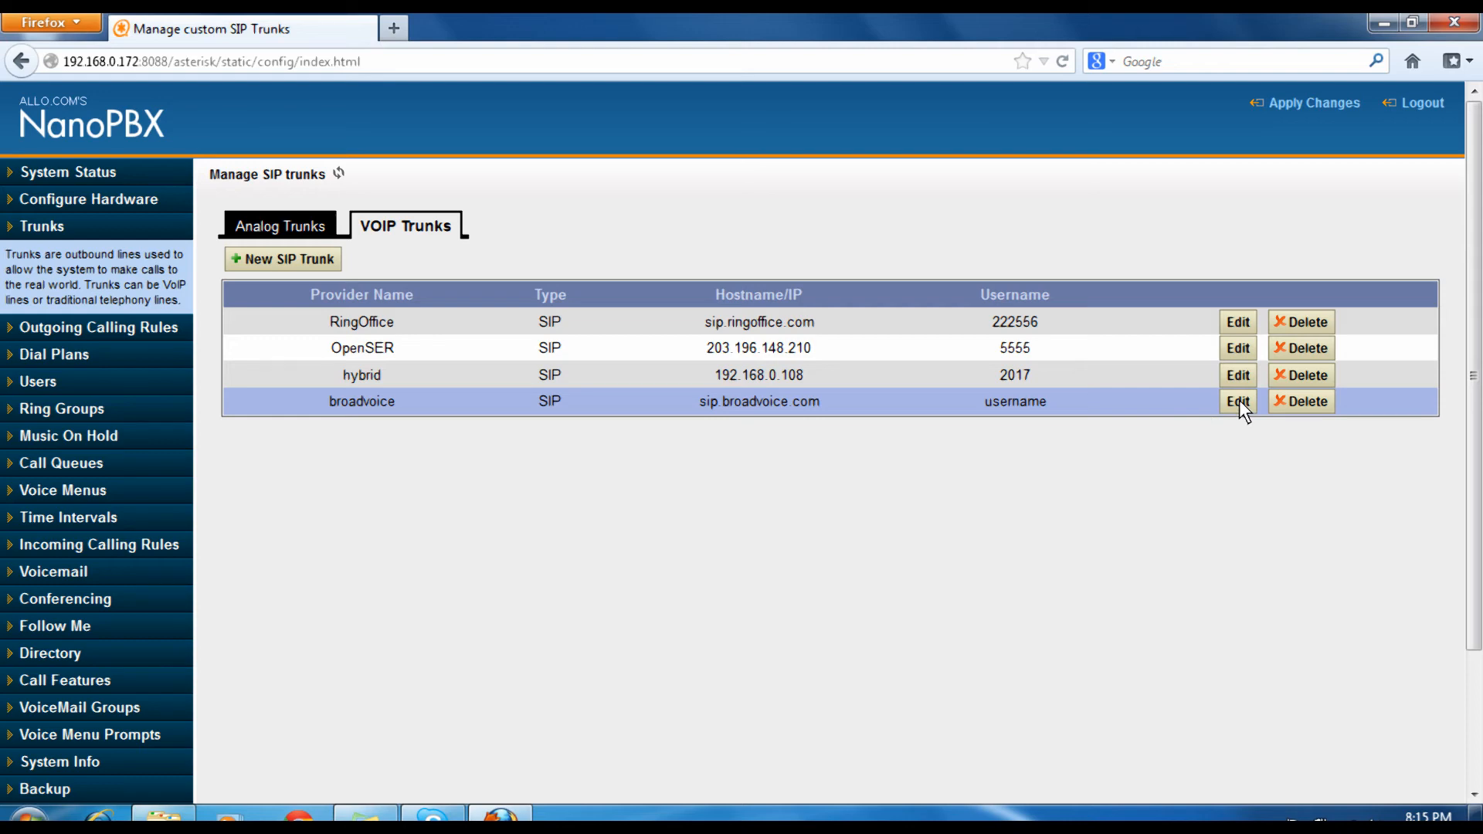
- Edit the broadvoice trunk, check its first-choice codec options, and save the settings
left_click(1237, 401)
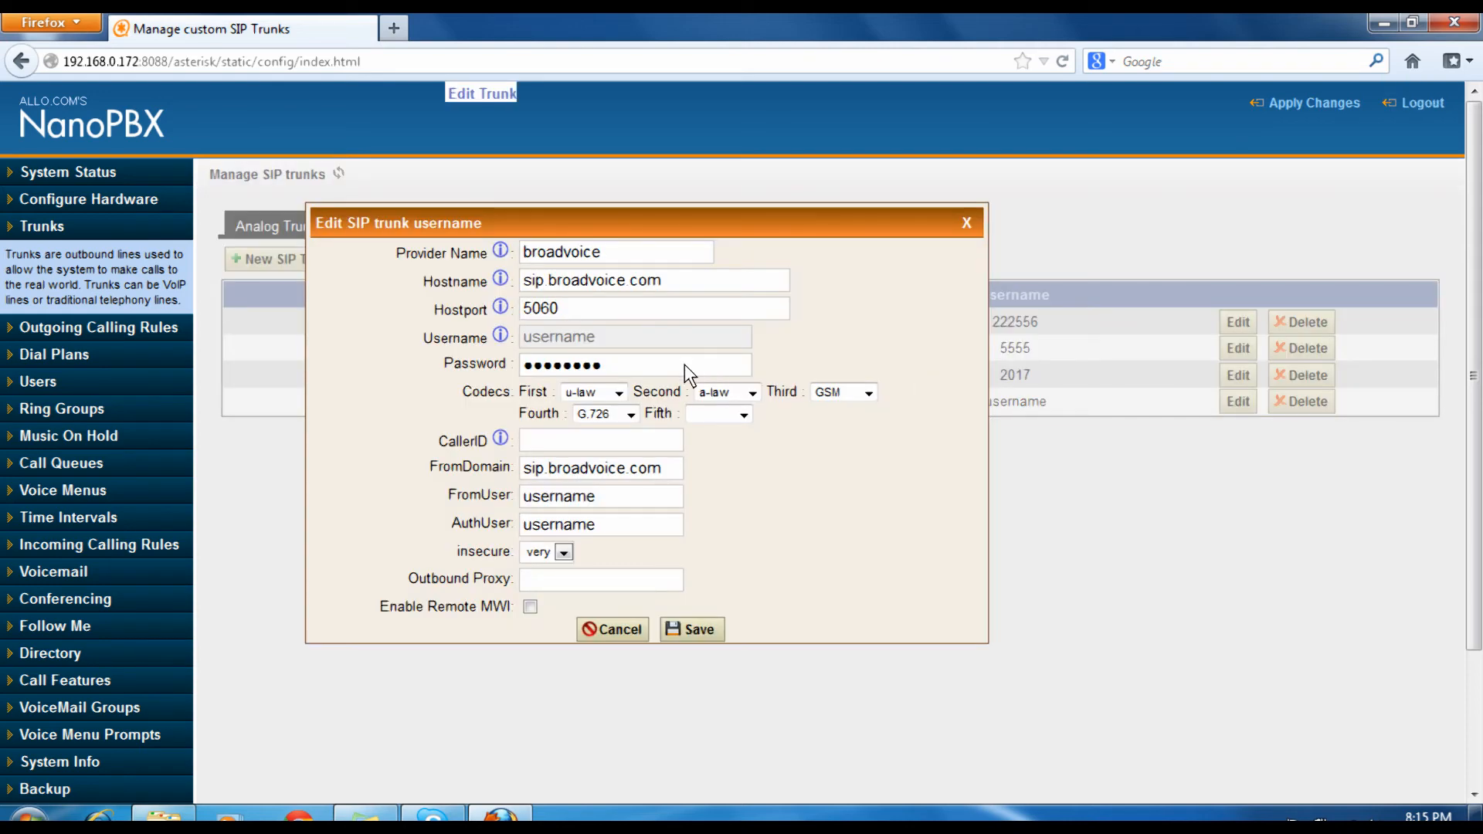
mouse_move(475, 402)
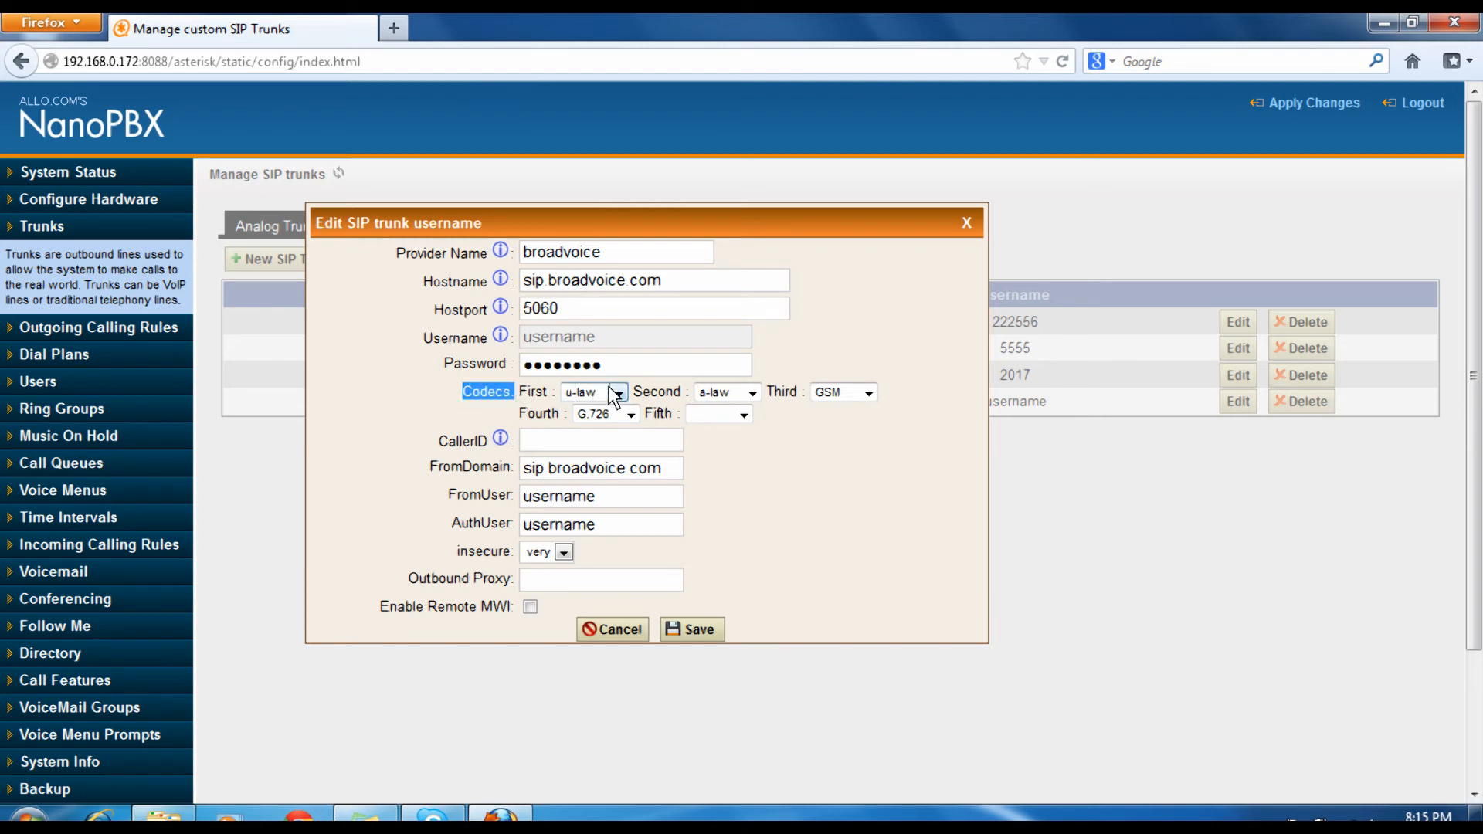
left_click(600, 441)
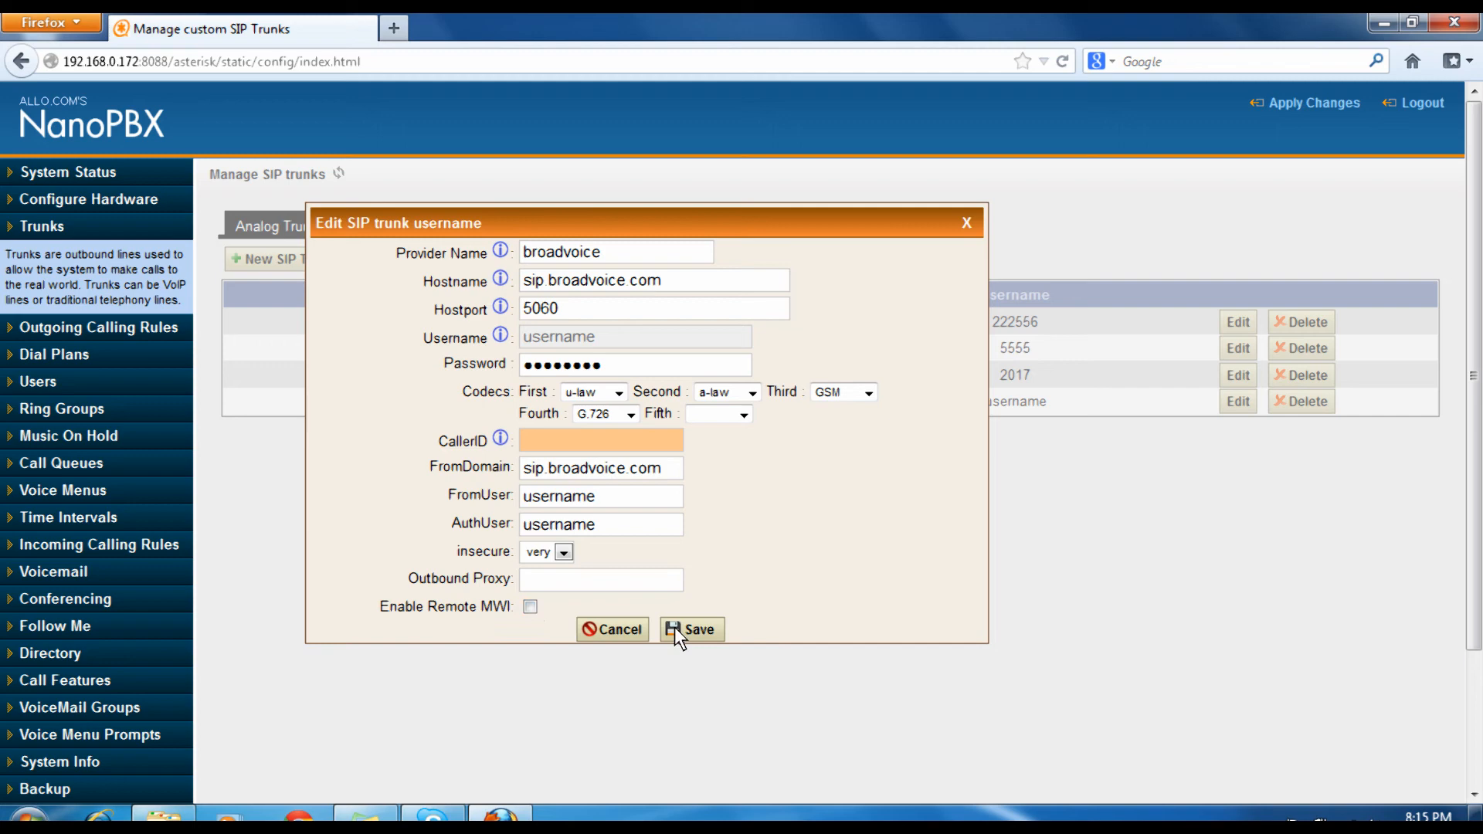
left_click(692, 629)
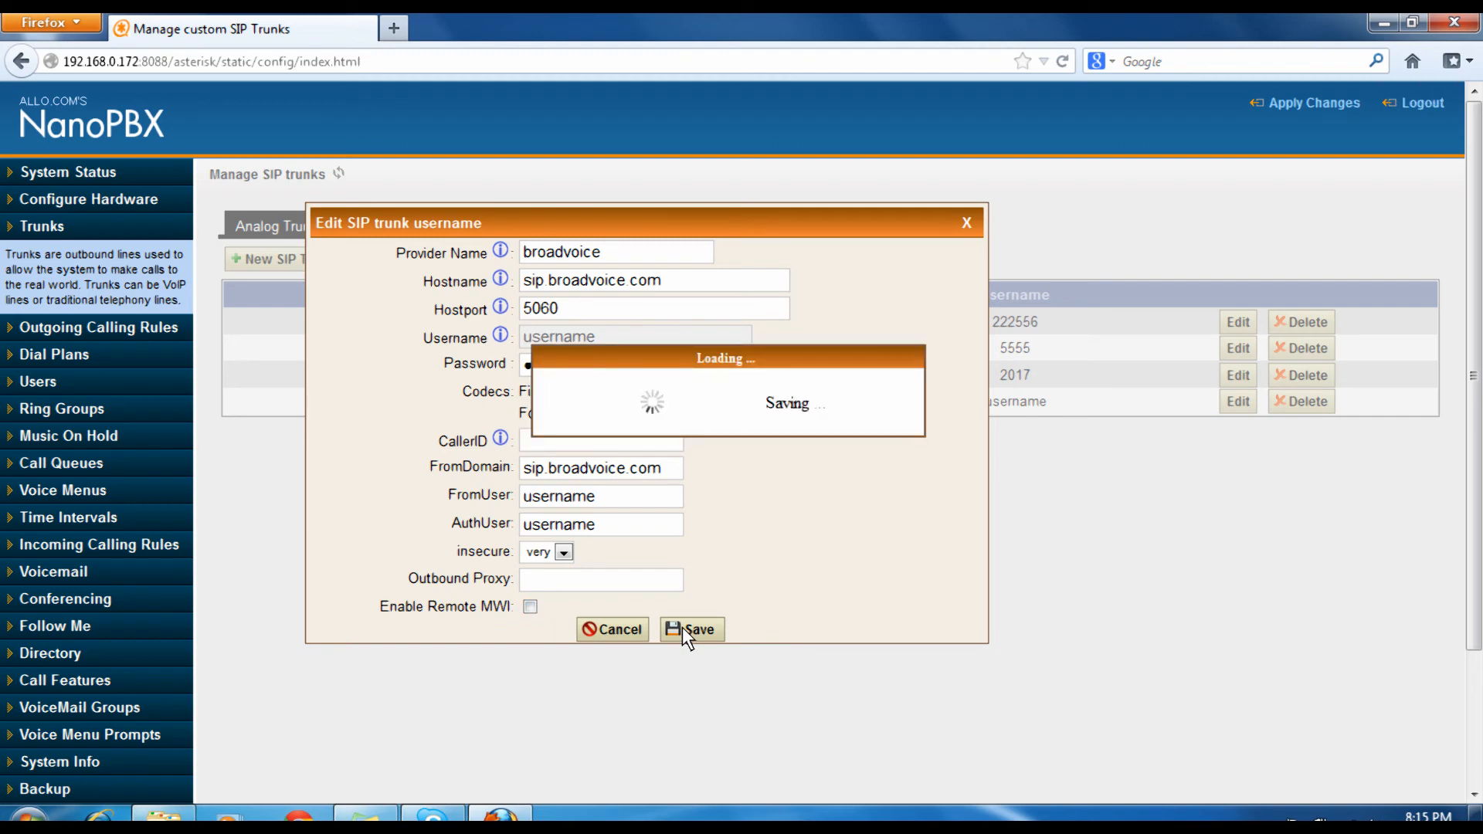
- Finish the save, then apply changes to reload Asterisk with the broadvoice trunk
left_click(691, 629)
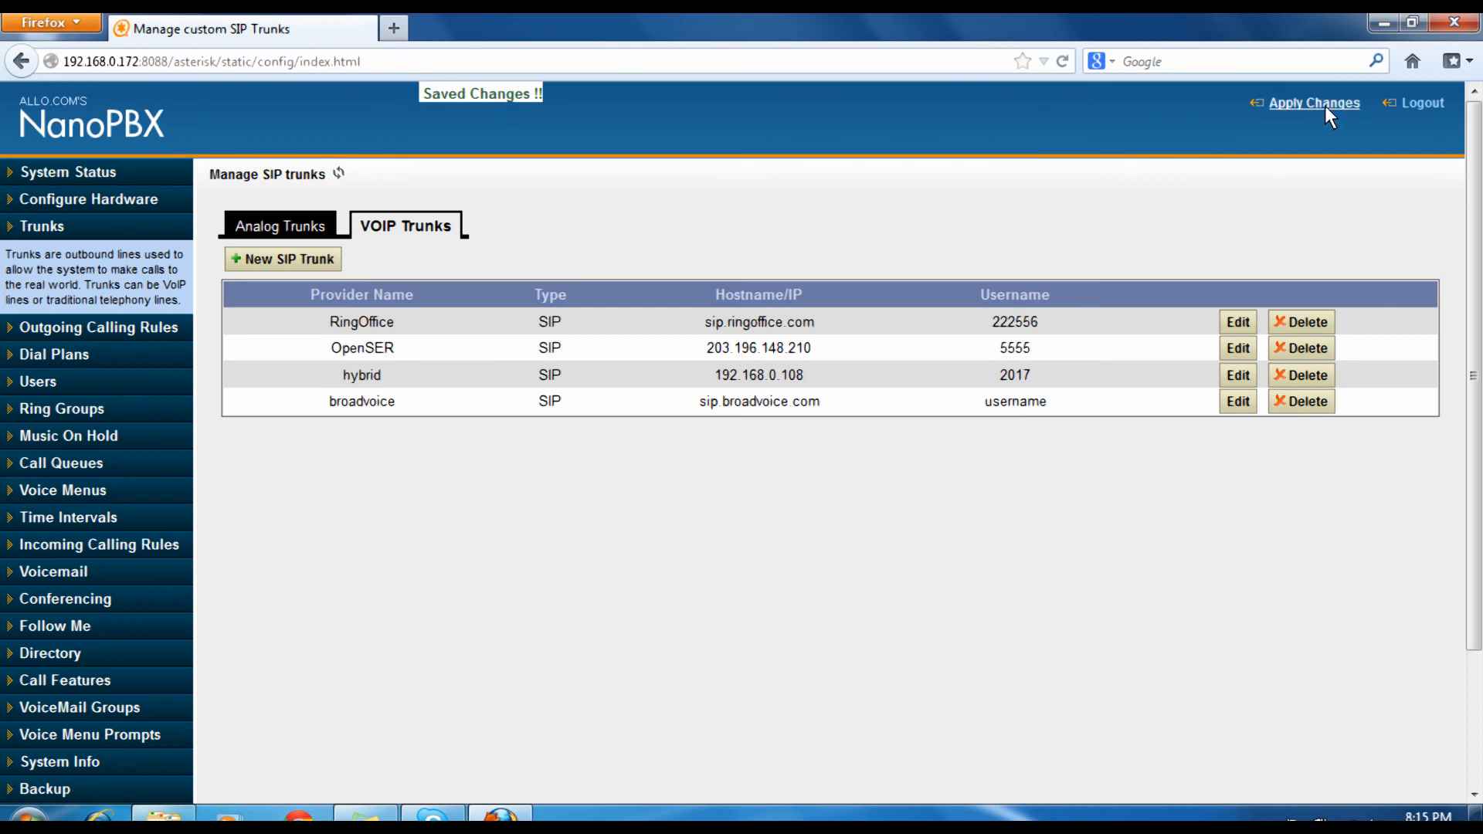
left_click(1314, 102)
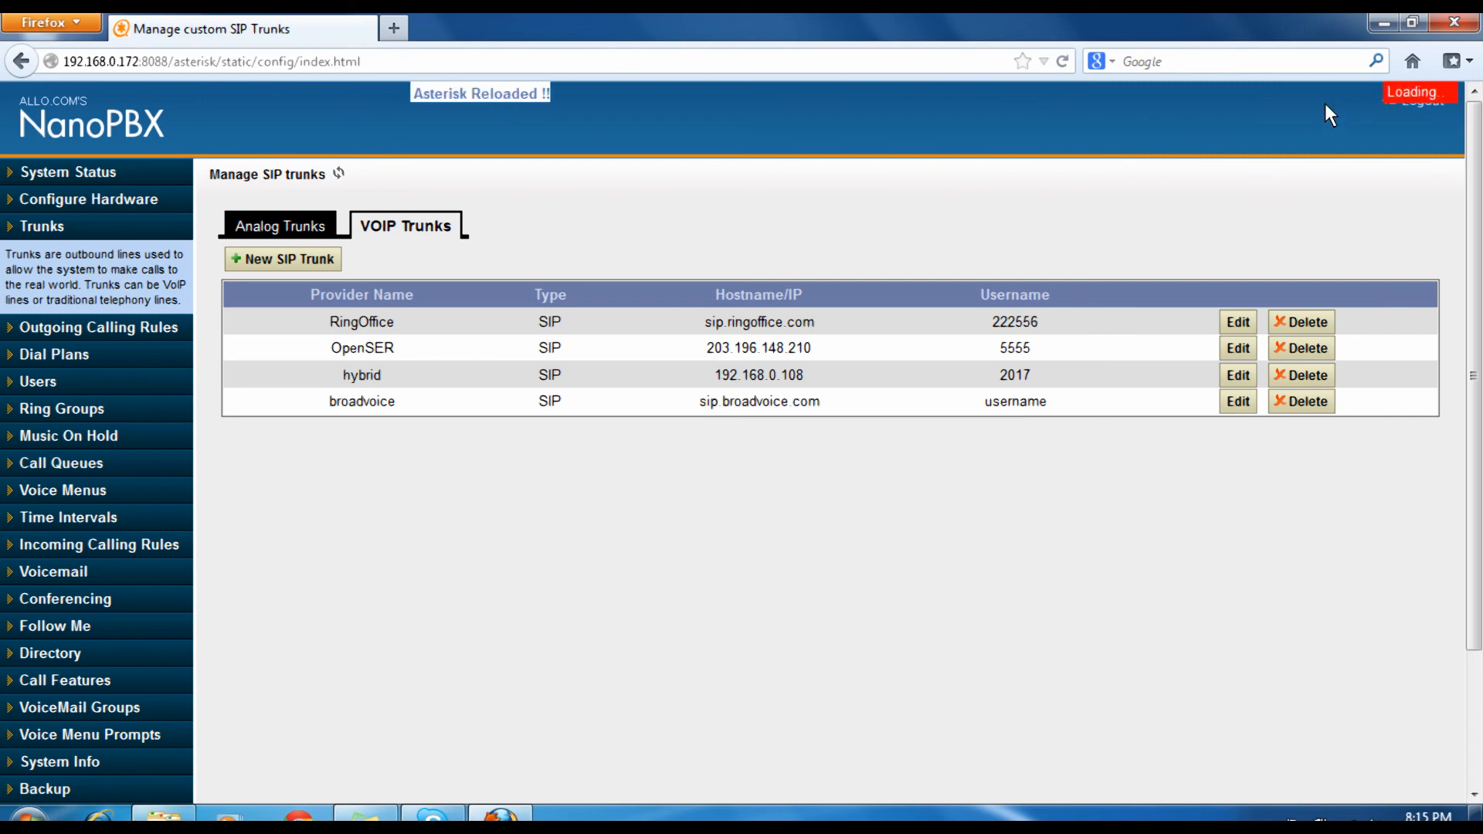